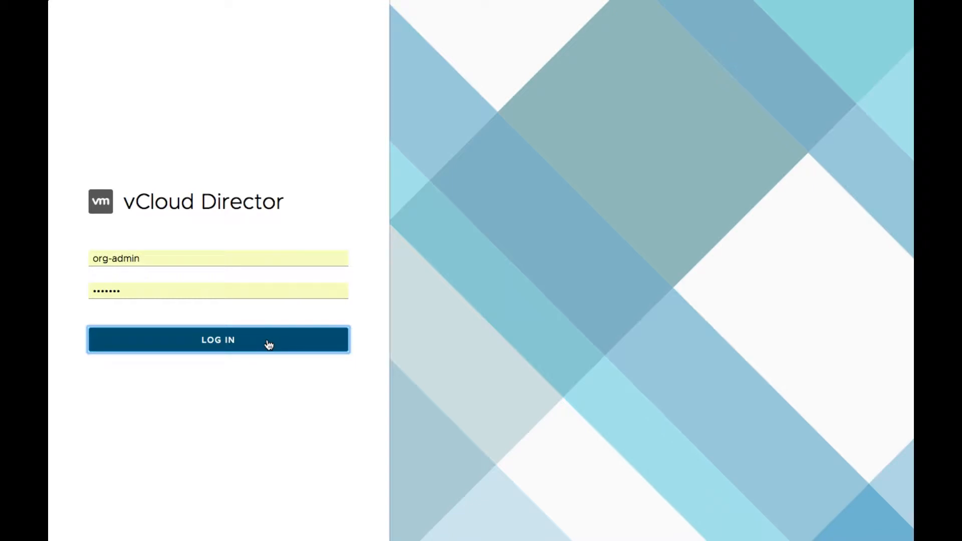
# Log in to vCloud Director as the organization administrator
pyautogui.click(218, 339)
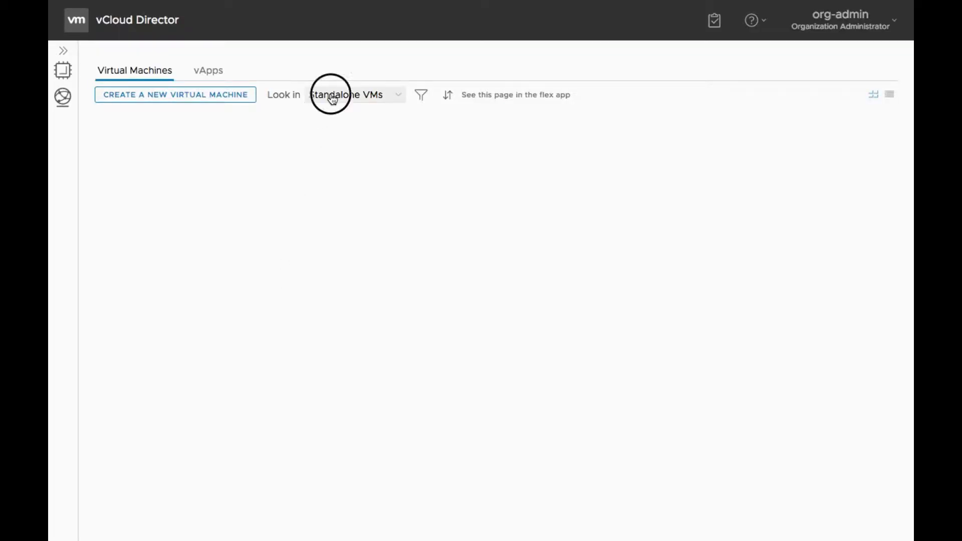
# Switch the view to VMs in vApps and open vm-1's details page
pyautogui.click(355, 94)
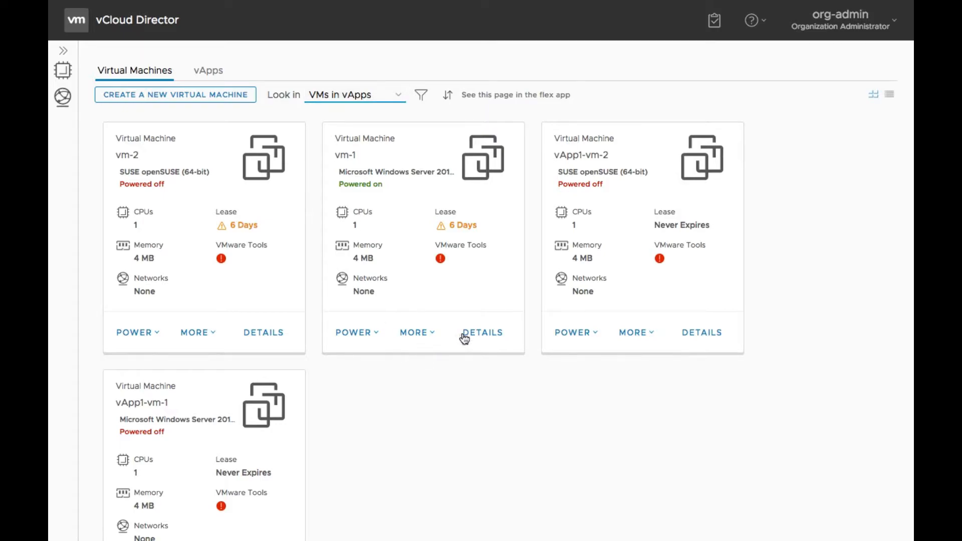
pyautogui.click(482, 333)
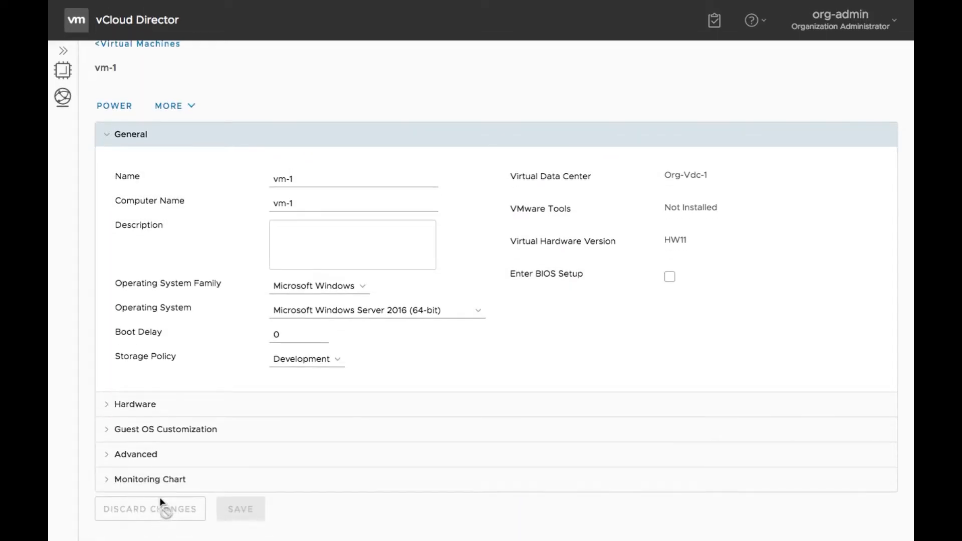
# Expand vm-1's Monitoring Chart and plot Mem usage average, Cpu usage mhz average, then Disk write average
pyautogui.click(149, 479)
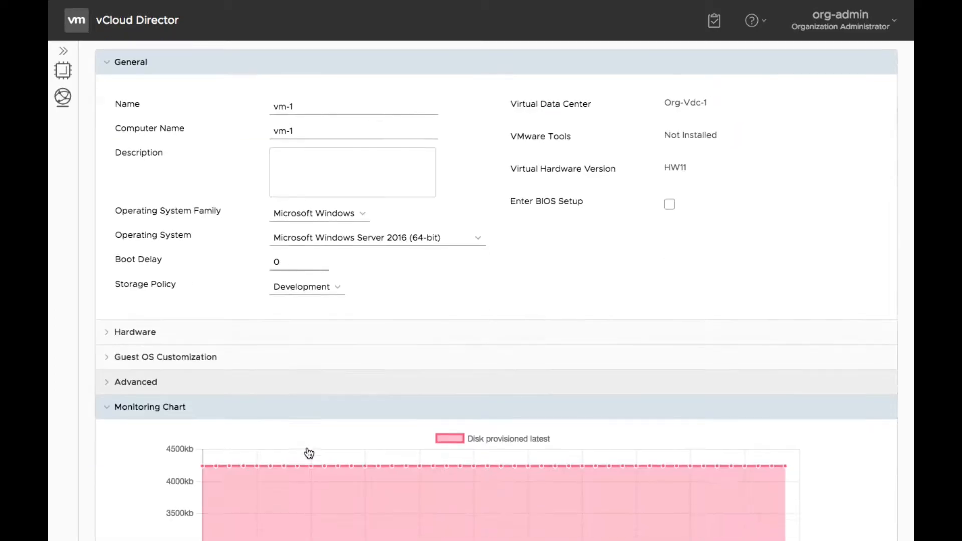
pyautogui.scroll(-3)
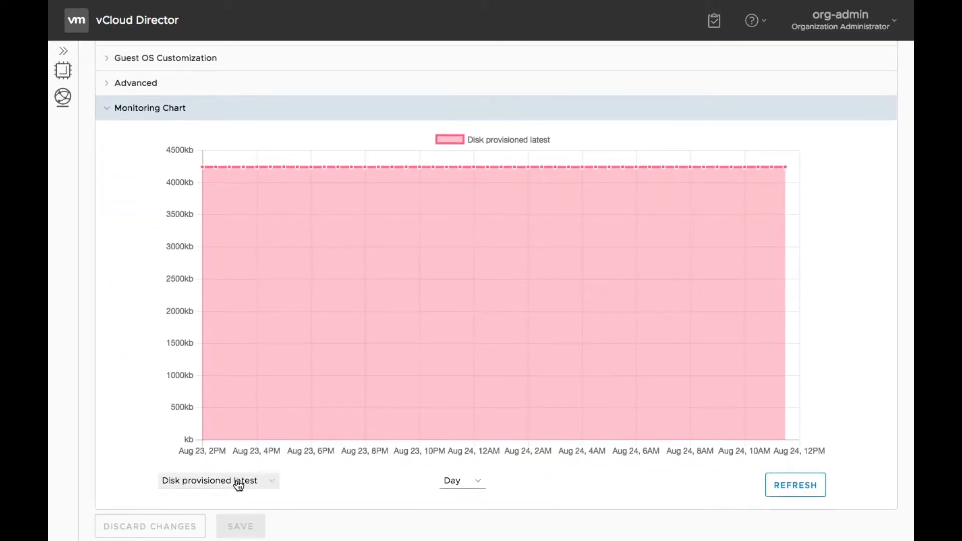
pyautogui.click(217, 480)
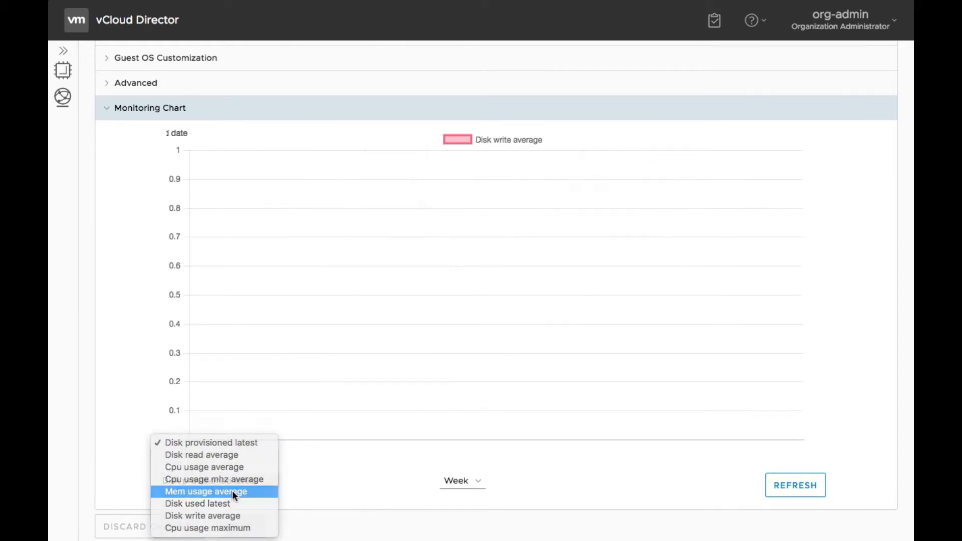
pyautogui.click(205, 490)
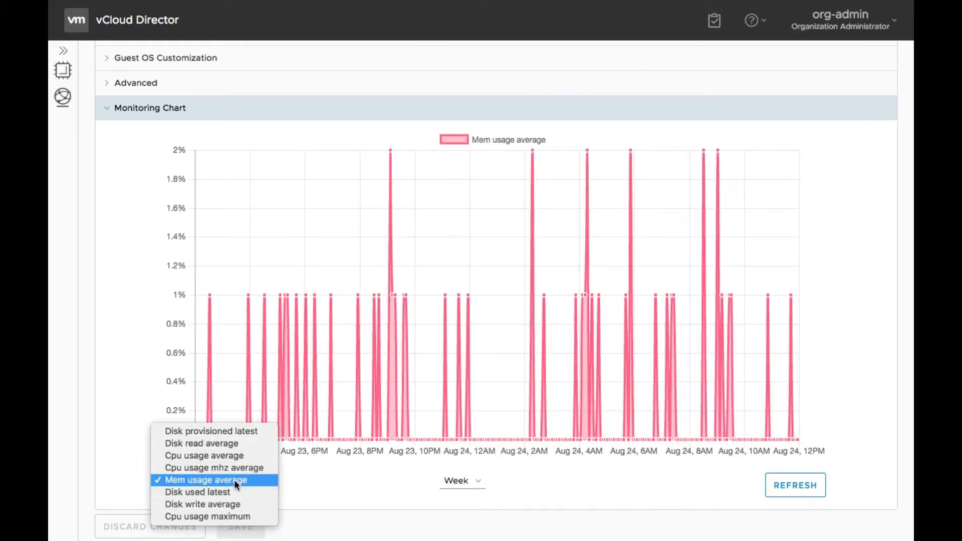
pyautogui.click(215, 468)
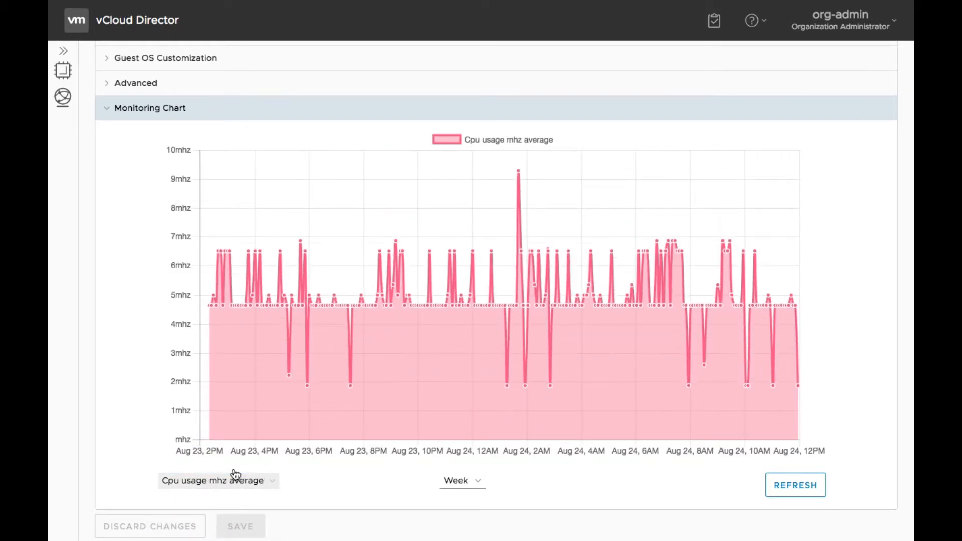
pyautogui.click(216, 480)
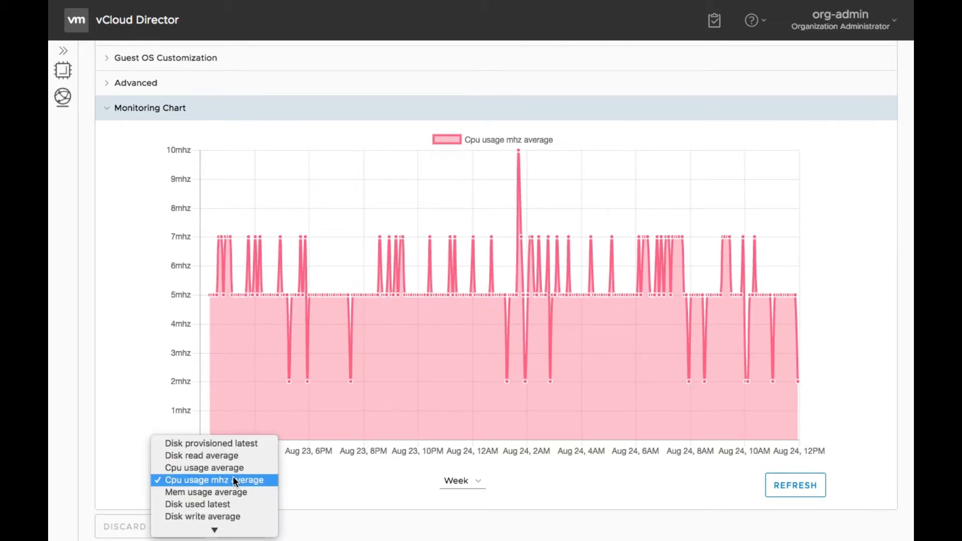
pyautogui.click(202, 516)
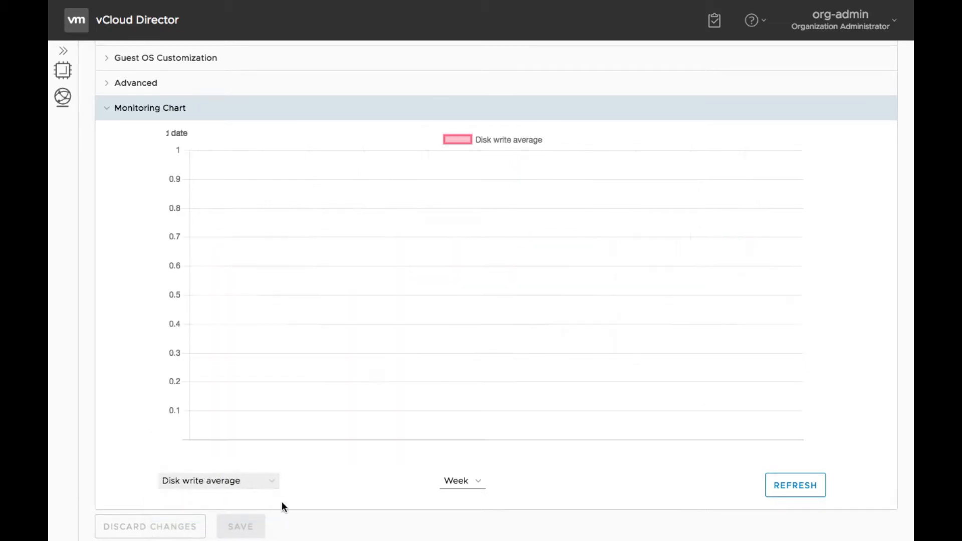
# Plot Mem usage average, then Cpu usage maximum on the chart
pyautogui.click(218, 480)
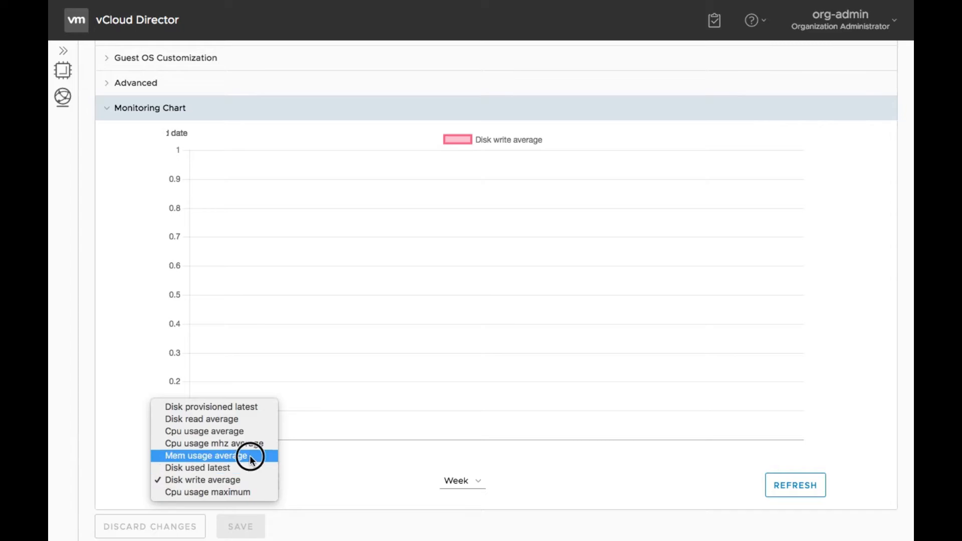
pyautogui.click(206, 455)
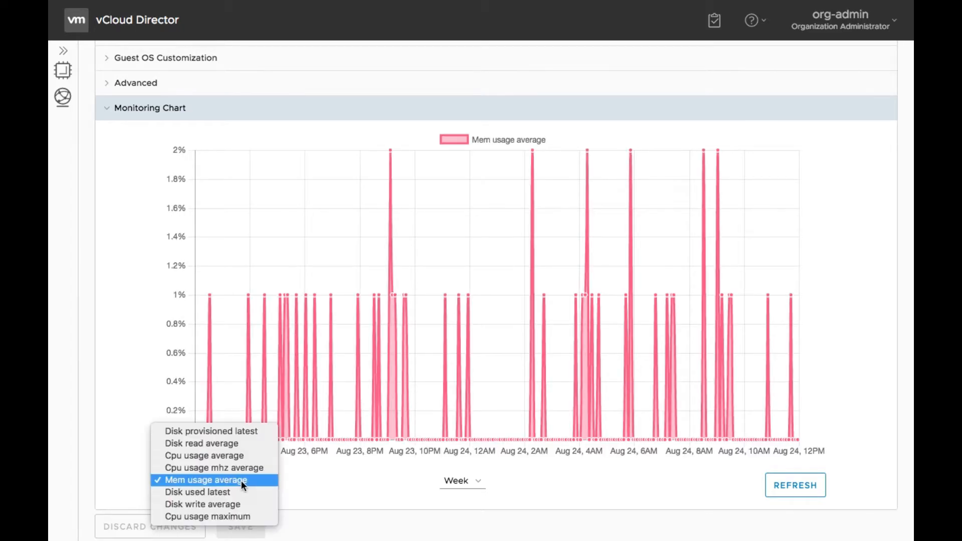
pyautogui.click(206, 516)
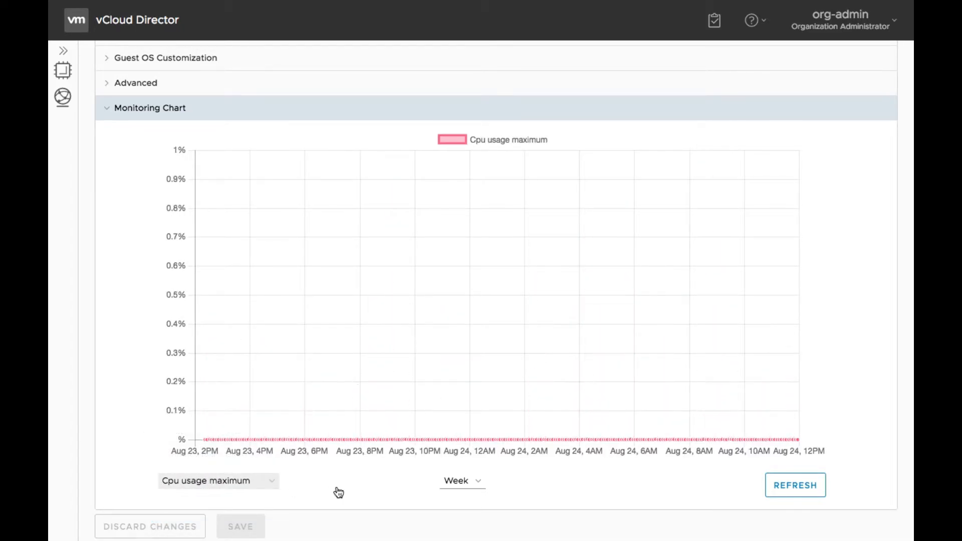
pyautogui.click(460, 480)
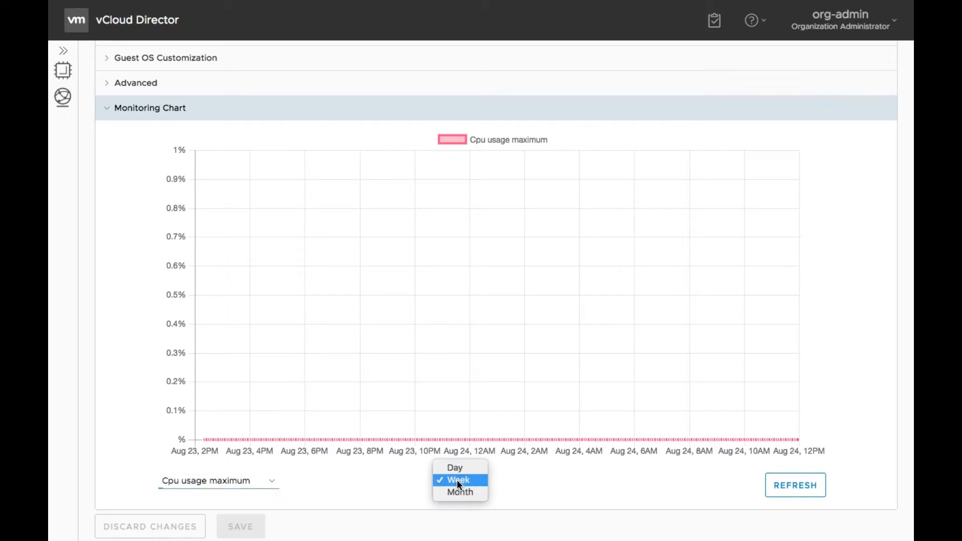
# Set the chart time range to Month and plot Disk provisioned latest, then Mem usage average
pyautogui.click(460, 491)
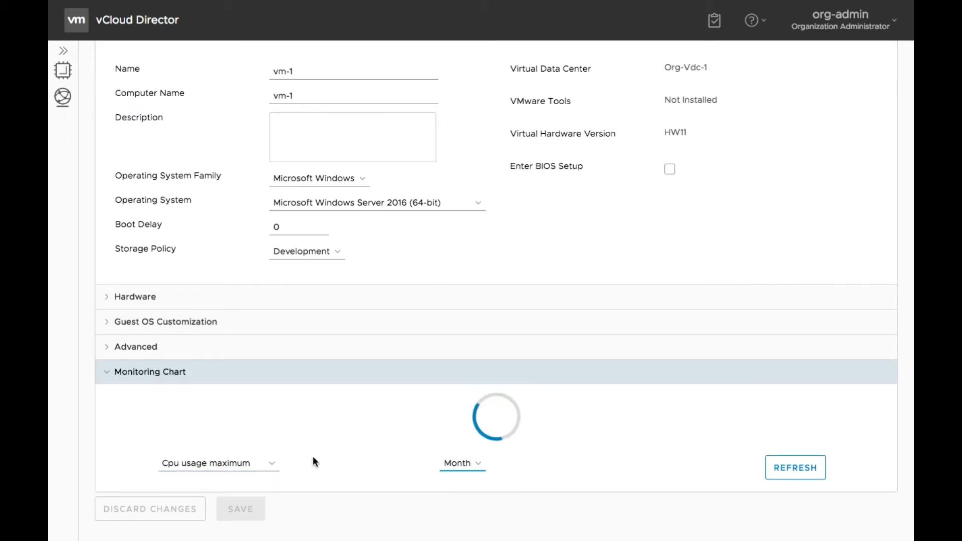
pyautogui.moveTo(364, 461)
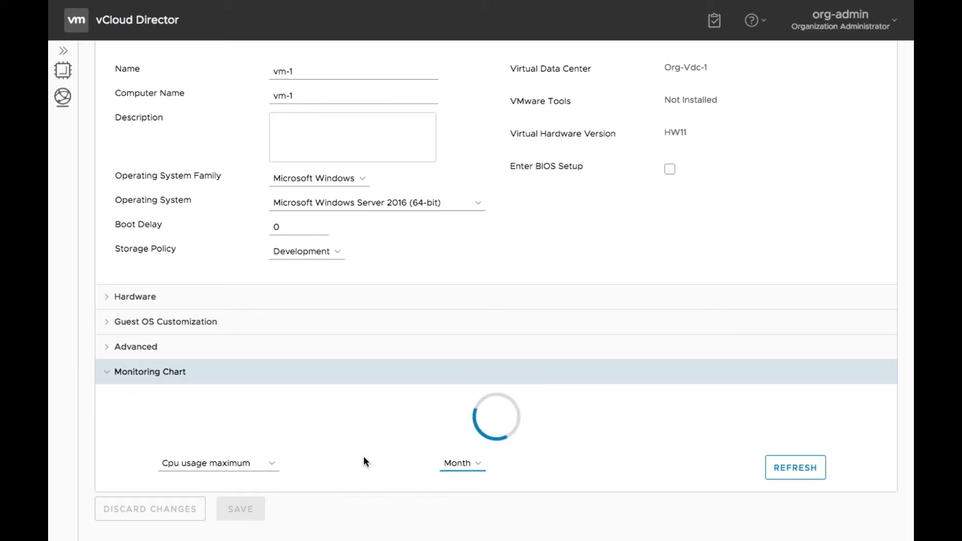
pyautogui.click(216, 463)
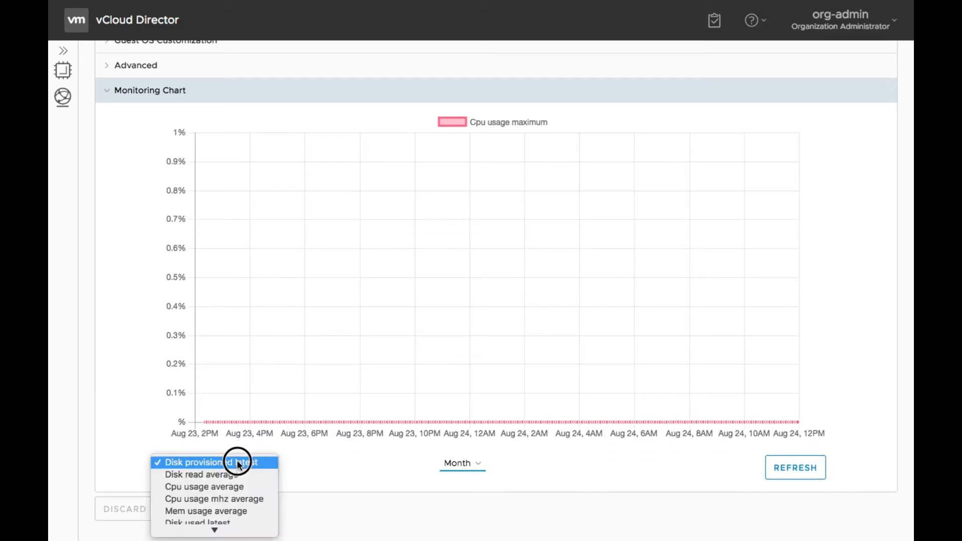
pyautogui.click(210, 462)
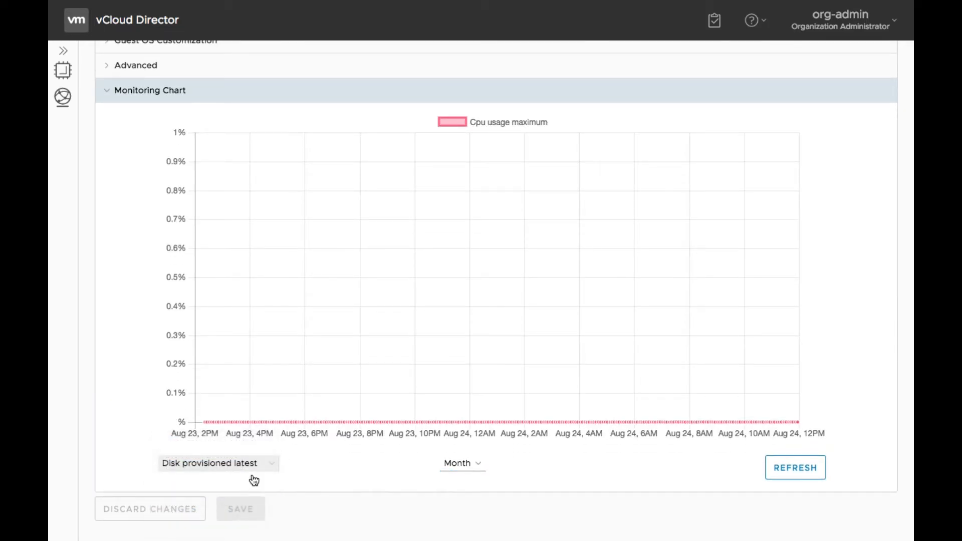
pyautogui.click(216, 463)
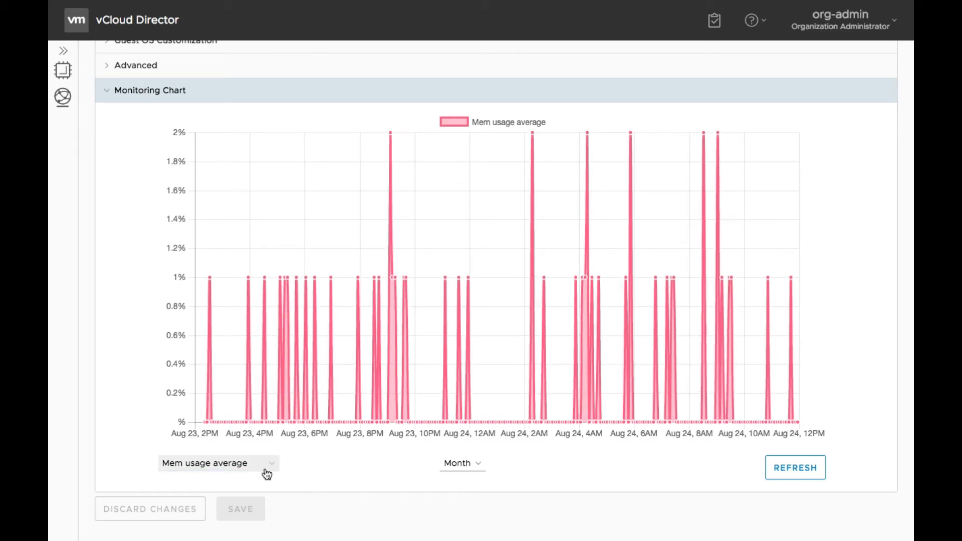
# Plot Cpu usage maximum, then finish on Cpu usage average
pyautogui.click(218, 463)
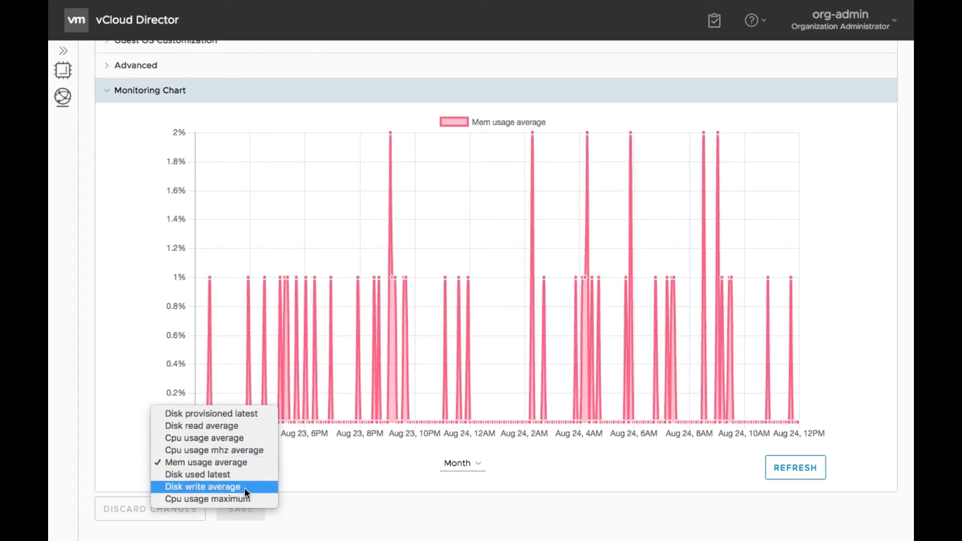
pyautogui.click(209, 498)
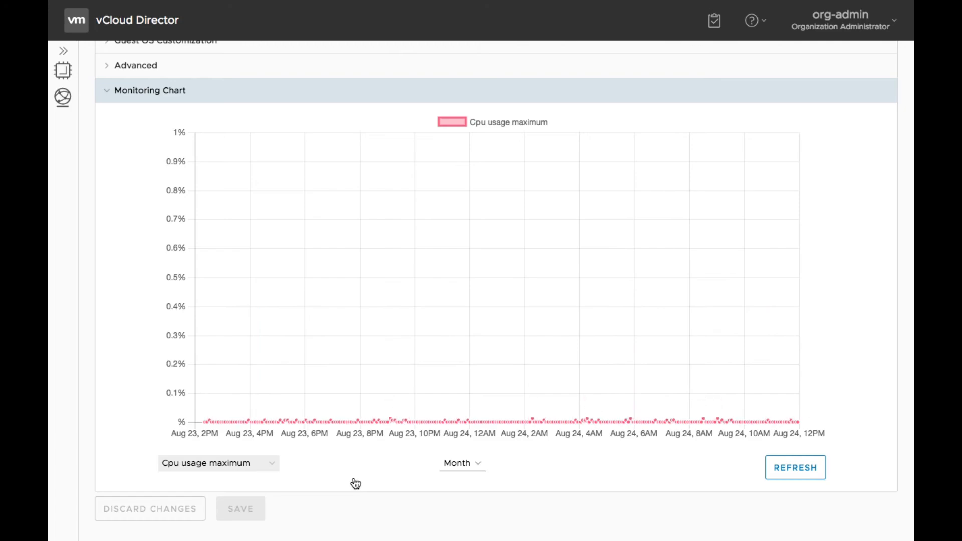
pyautogui.click(217, 462)
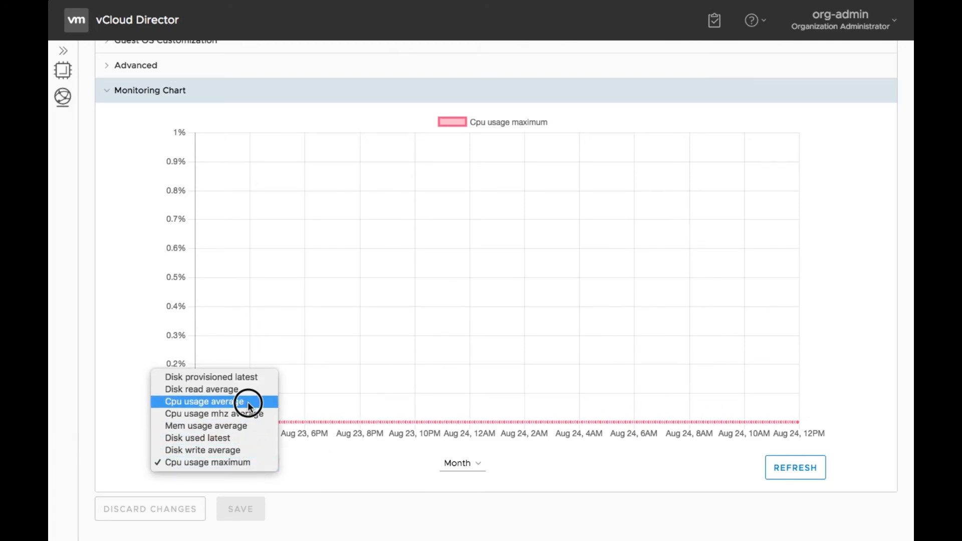
pyautogui.click(204, 400)
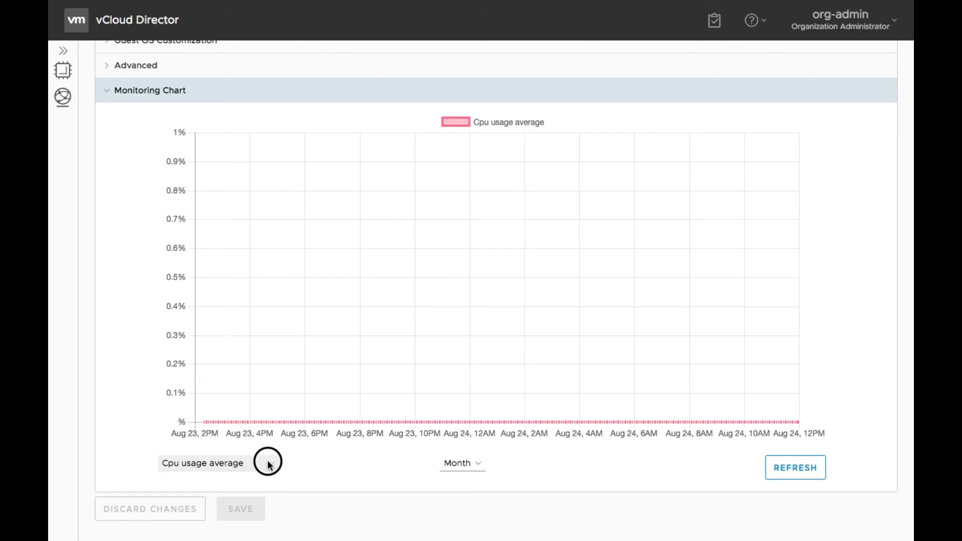